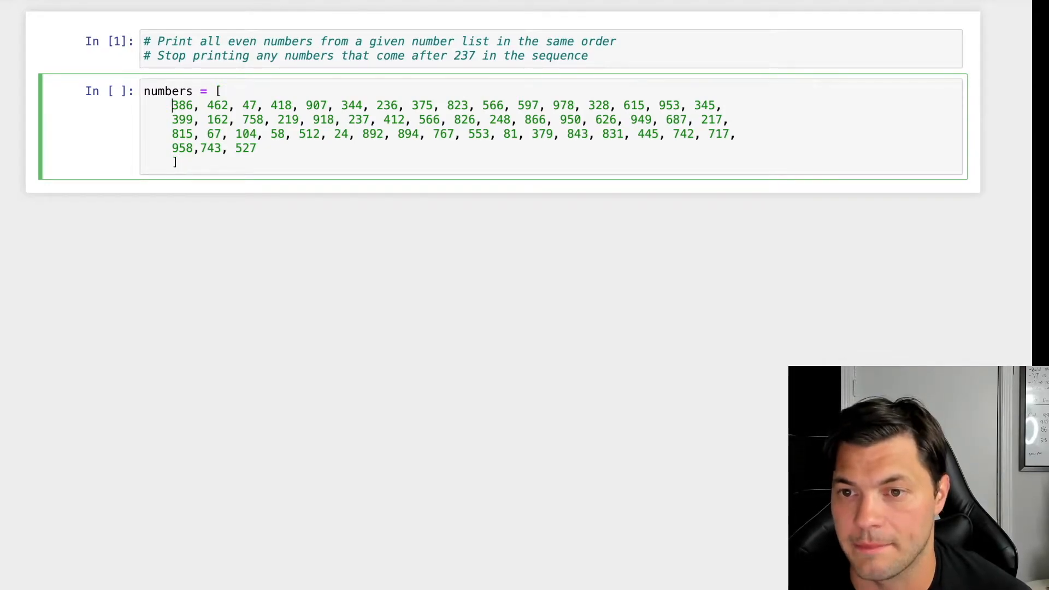
Run the numbers list cell, note the value 237, and move into the empty cell below
{"action": "left_click", "coordinate": [175, 162]}
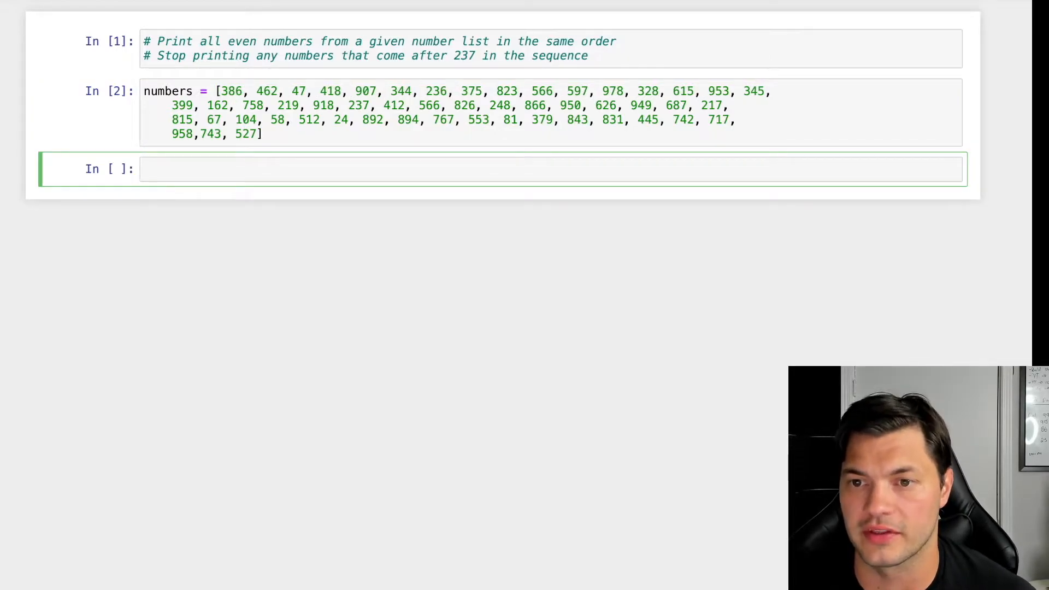
{"action": "double_click", "coordinate": [461, 56]}
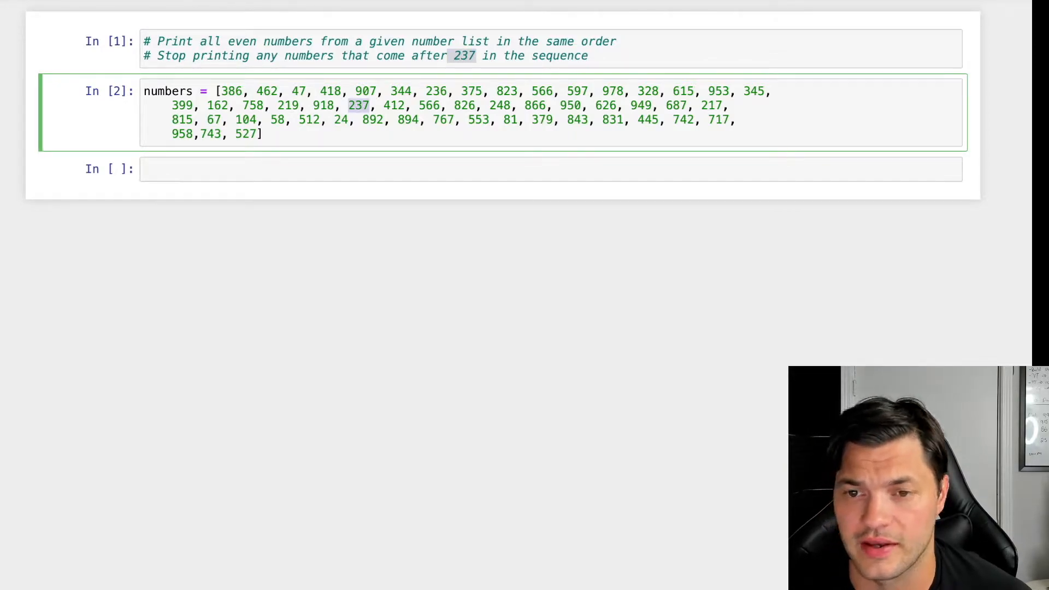
{"action": "left_click", "coordinate": [535, 168]}
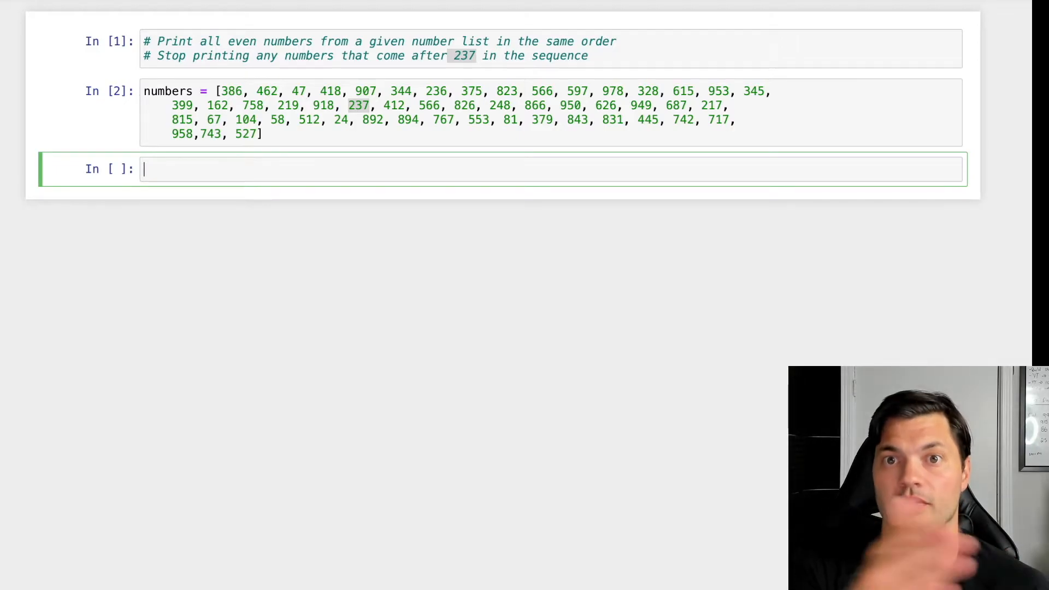
Write the loop header 'for x in numbers:'
{"action": "type", "text": "f"}
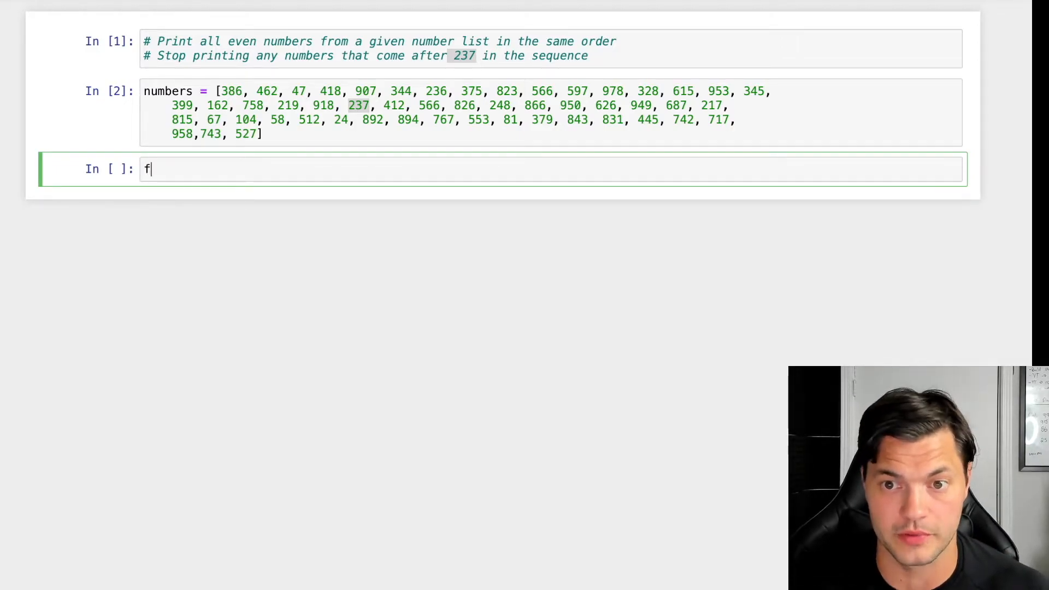
{"action": "type", "text": "or"}
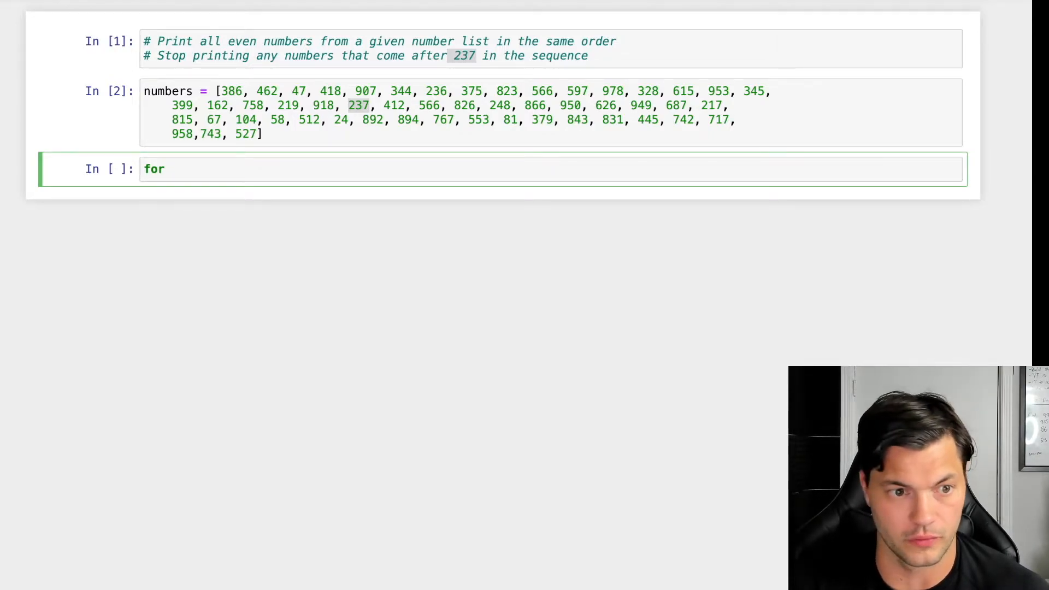
{"action": "type", "text": "x"}
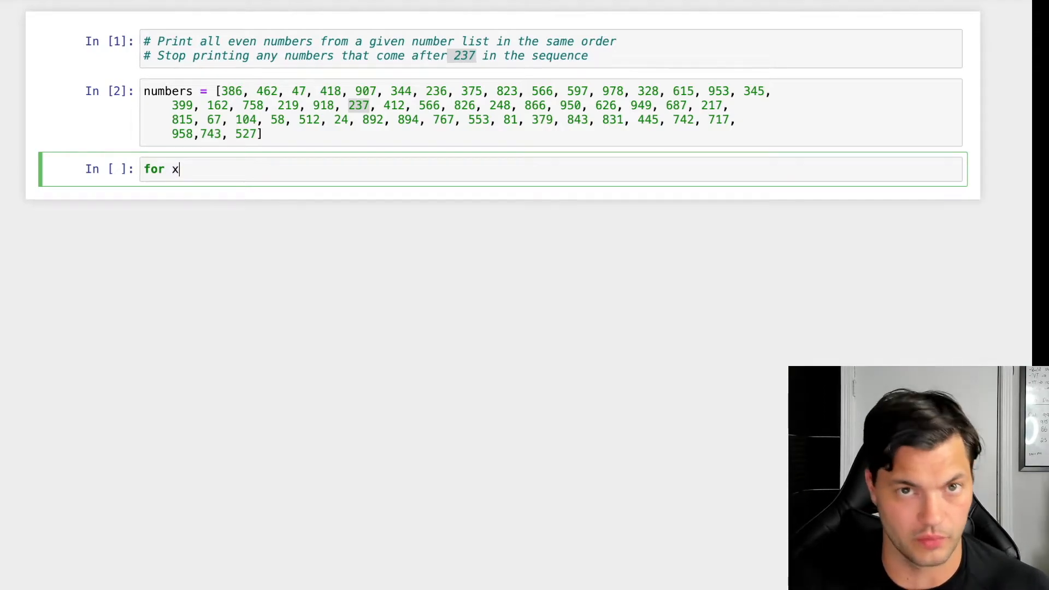
{"action": "type", "text": "in m"}
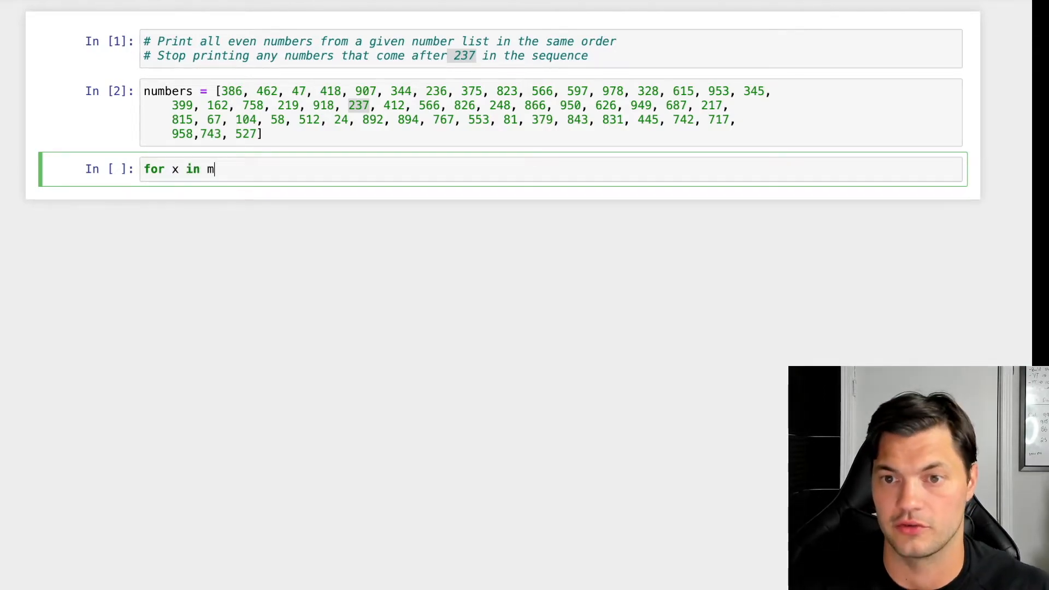
{"action": "type", "text": "umbers"}
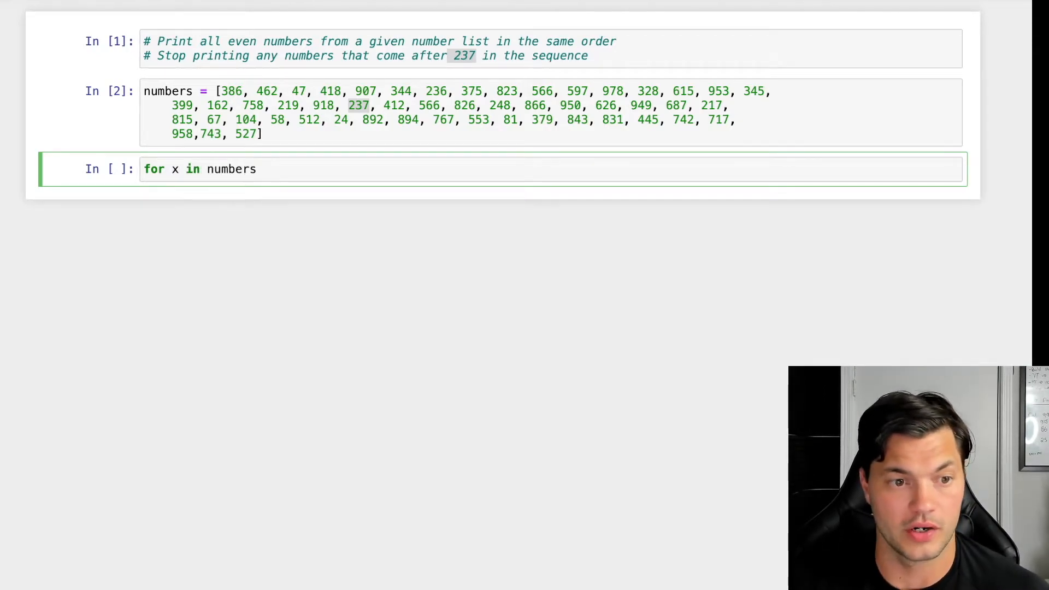
{"action": "type", "text": ":"}
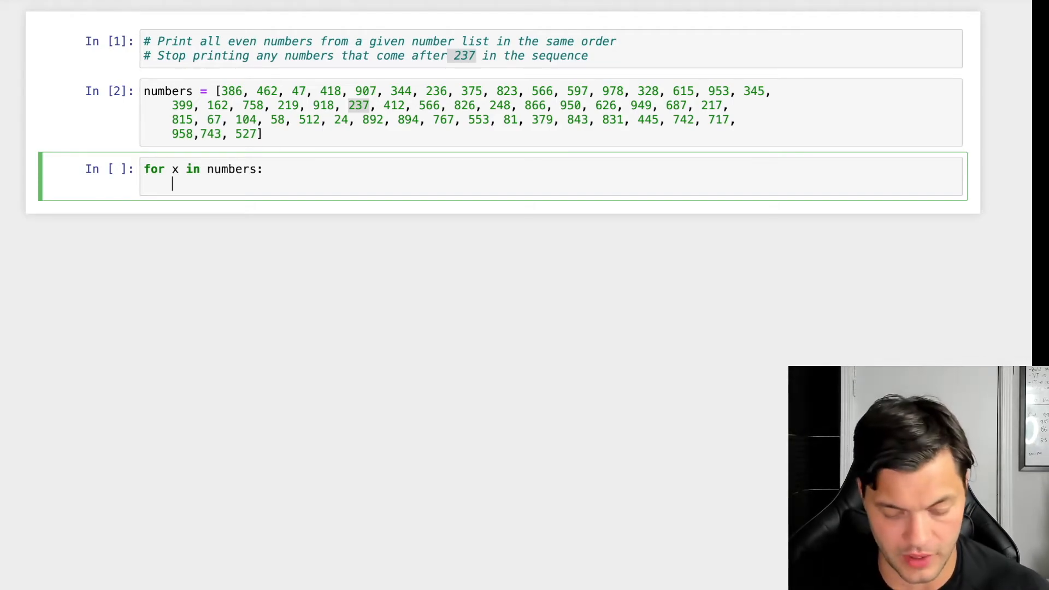
Add 'if x == 237: print(x)' followed by 'break' and run the cell to output 237
{"action": "type", "text": "if"}
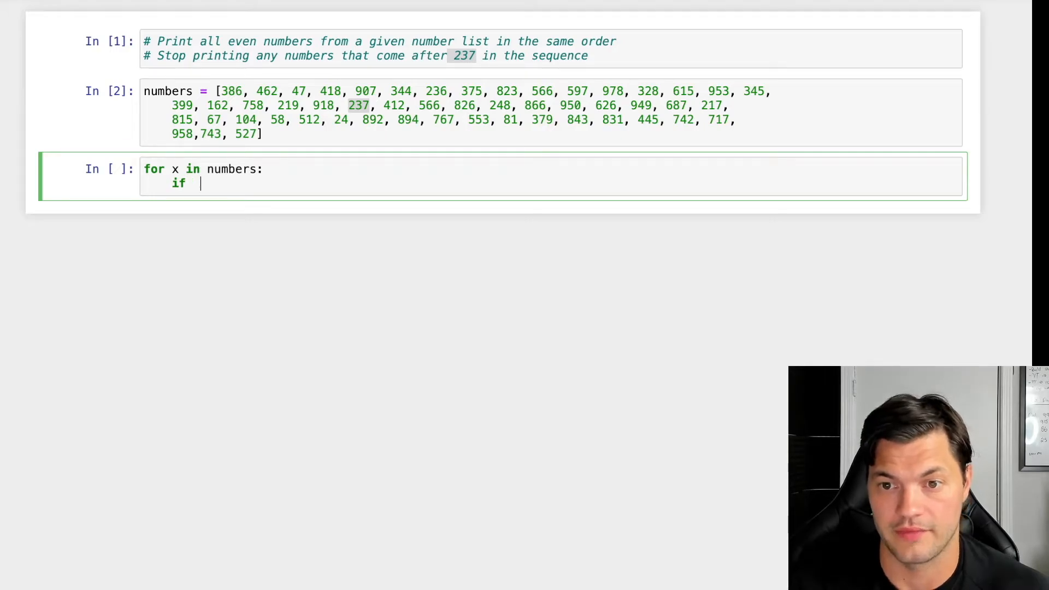
{"action": "type", "text": "x == 2"}
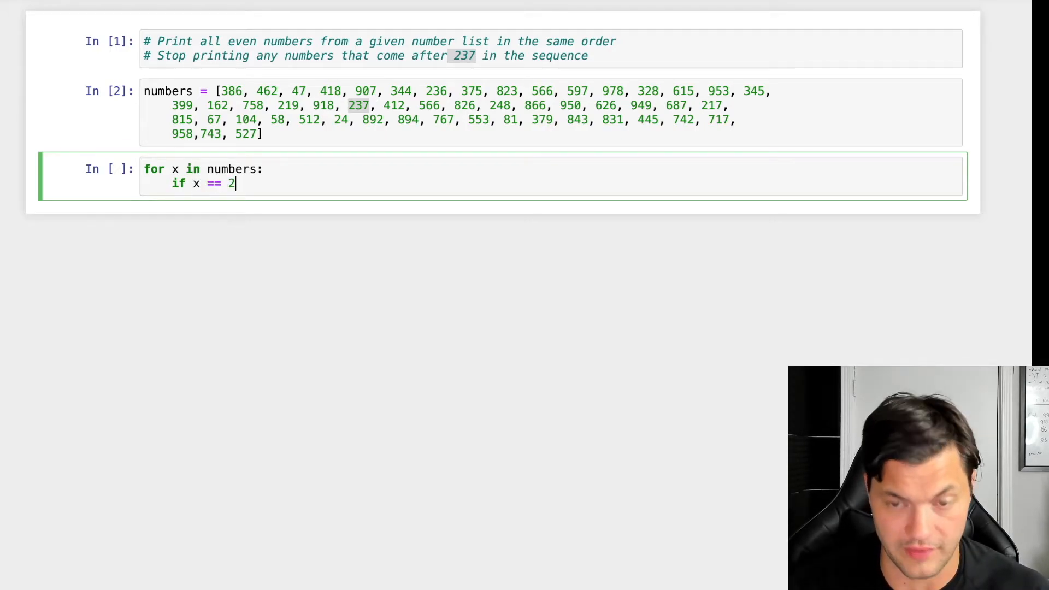
{"action": "type", "text": "37"}
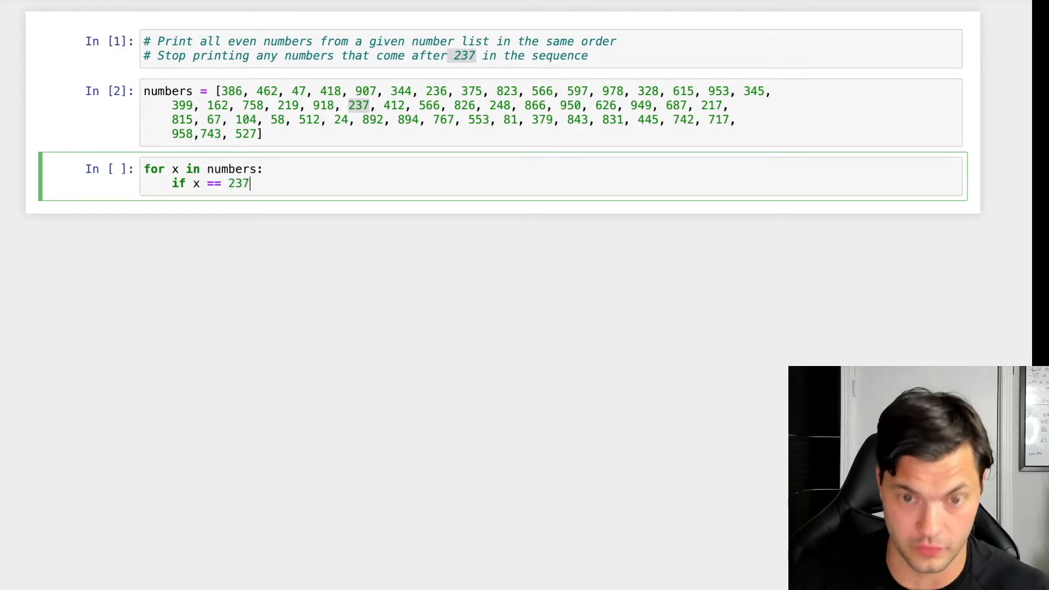
{"action": "type", "text": ":"}
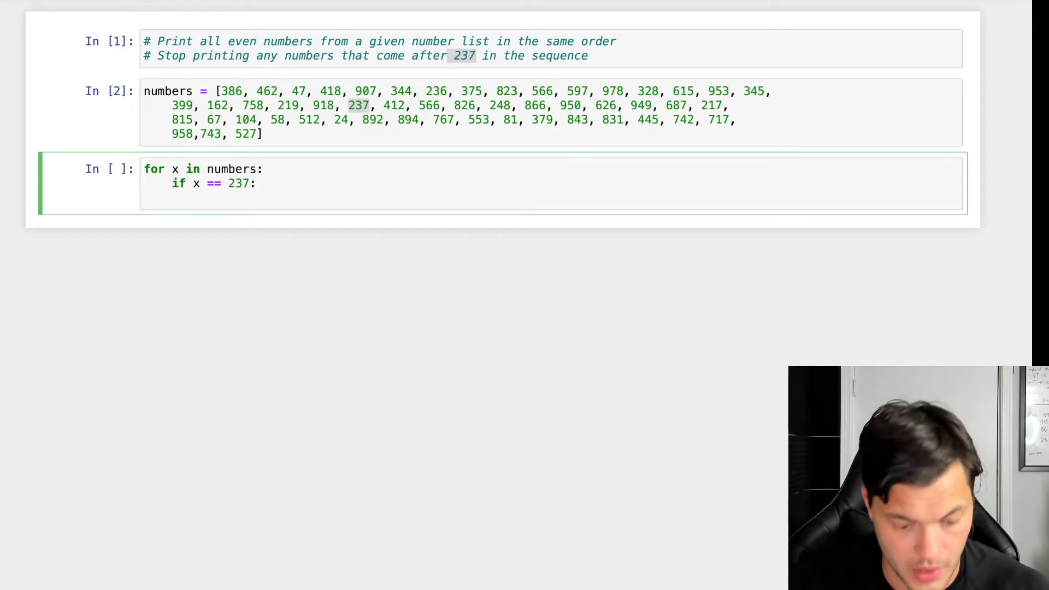
{"action": "type", "text": "print(x)"}
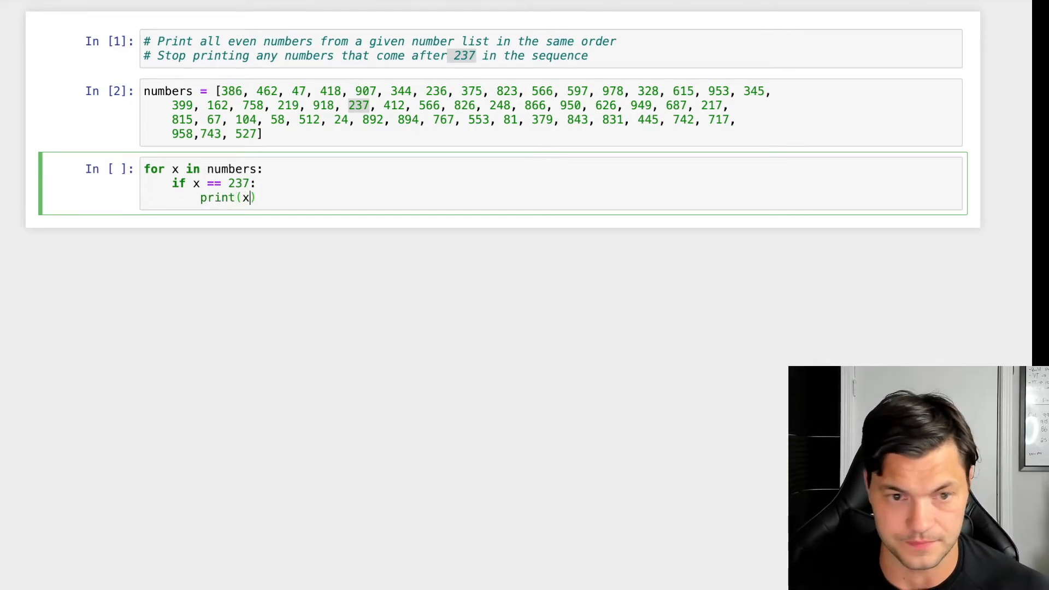
{"action": "type", "text": "e"}
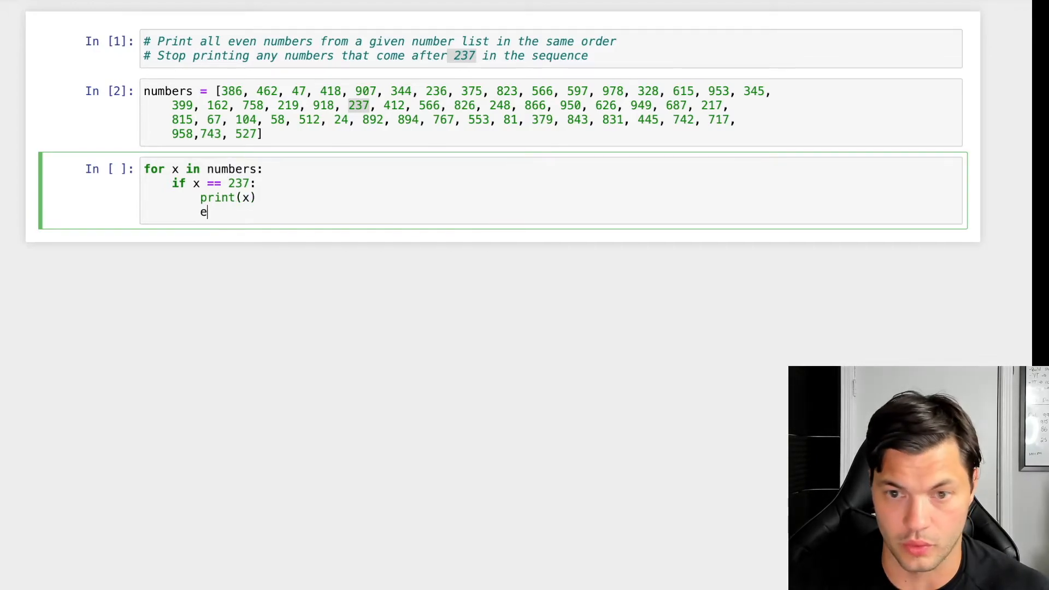
{"action": "type", "text": "break;"}
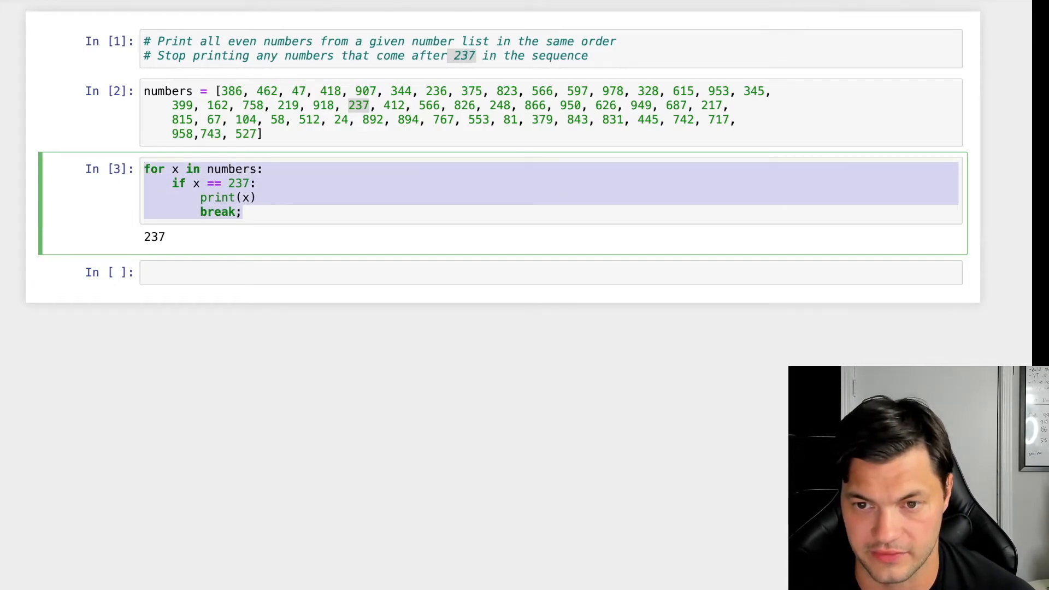
Re-enter the loop cell and start a new line after 'break'
{"action": "left_click", "coordinate": [243, 212]}
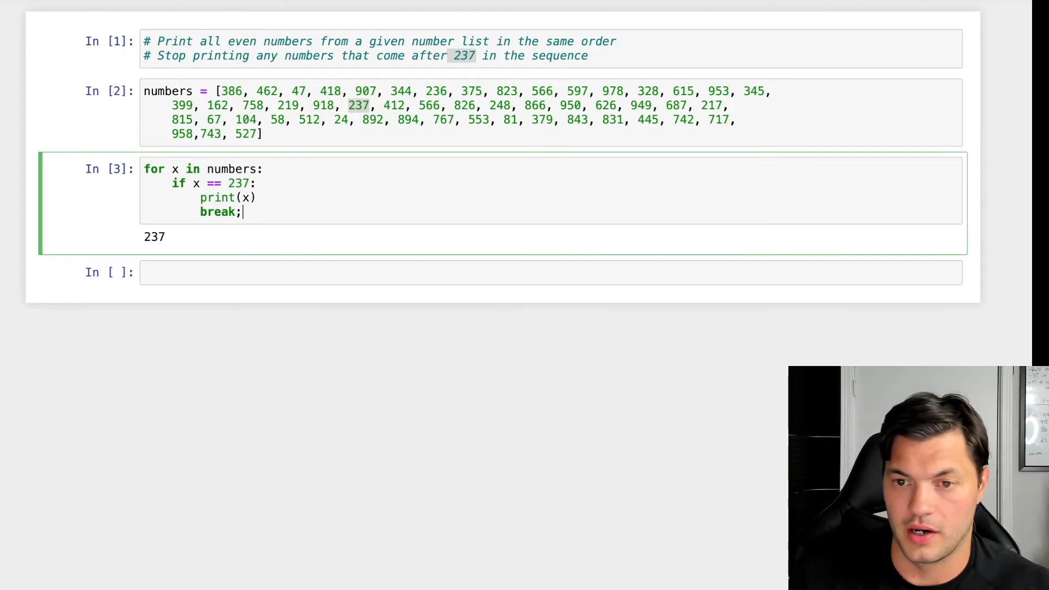
{"action": "key", "text": "enter"}
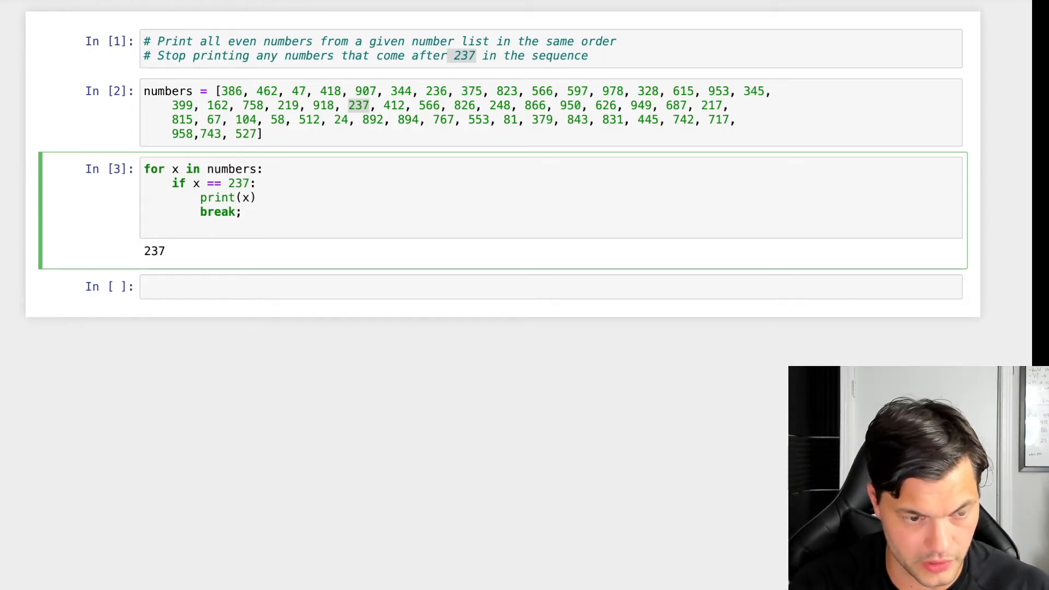
Add 'elif x % 2 == 0: print(x)' and rerun, printing even numbers 386 through 918 then 237
{"action": "type", "text": "el"}
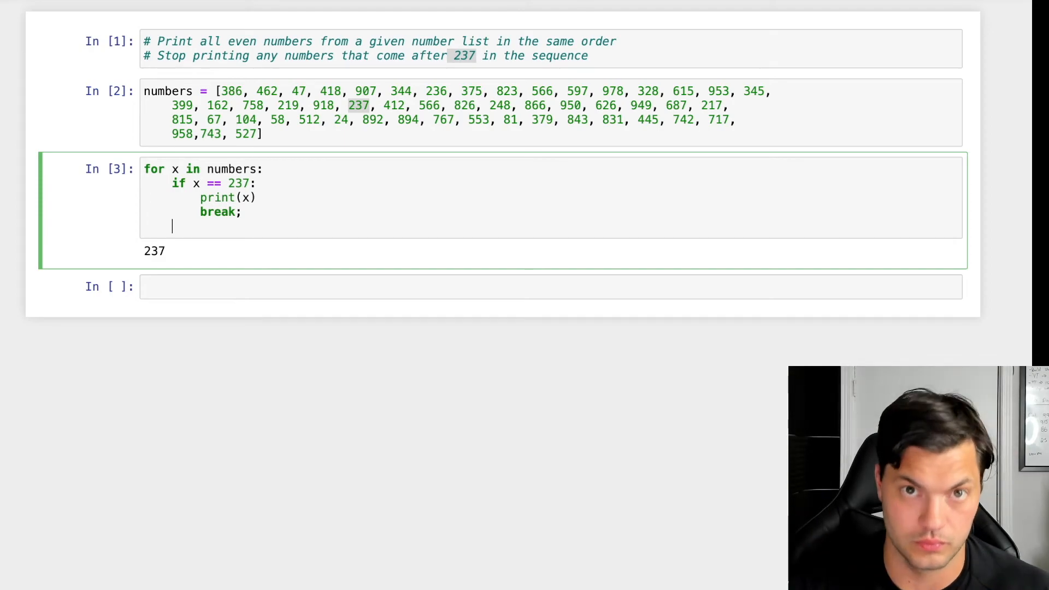
{"action": "type", "text": "e"}
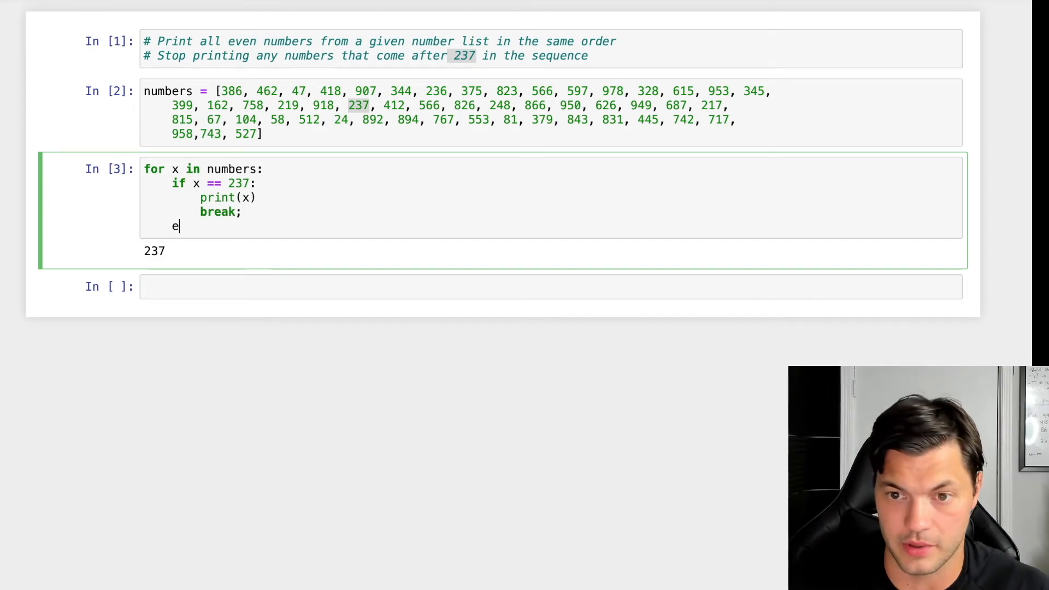
{"action": "type", "text": "lif"}
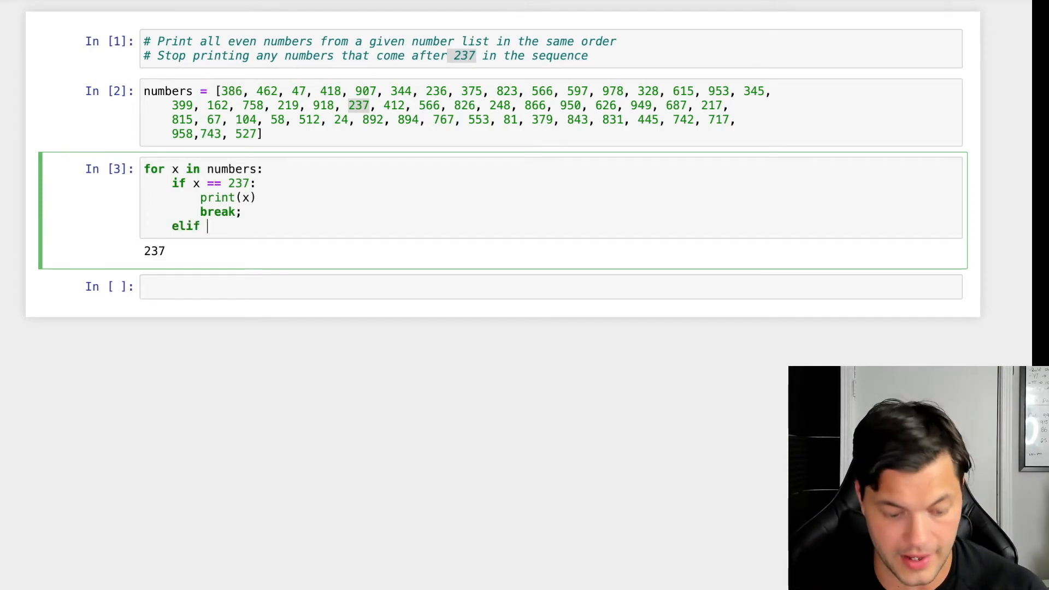
{"action": "type", "text": "x"}
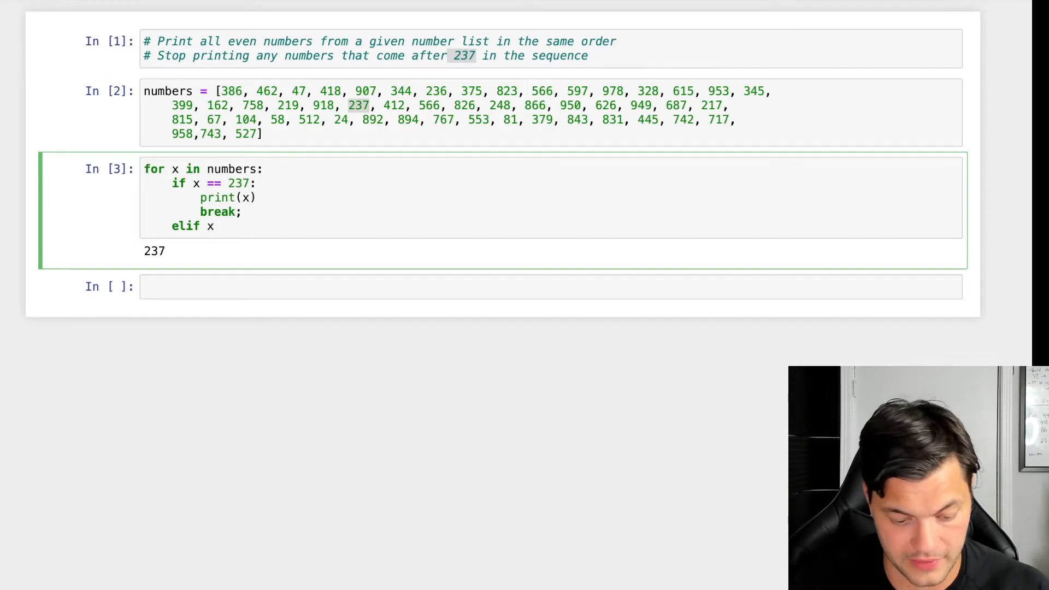
{"action": "type", "text": "% 2"}
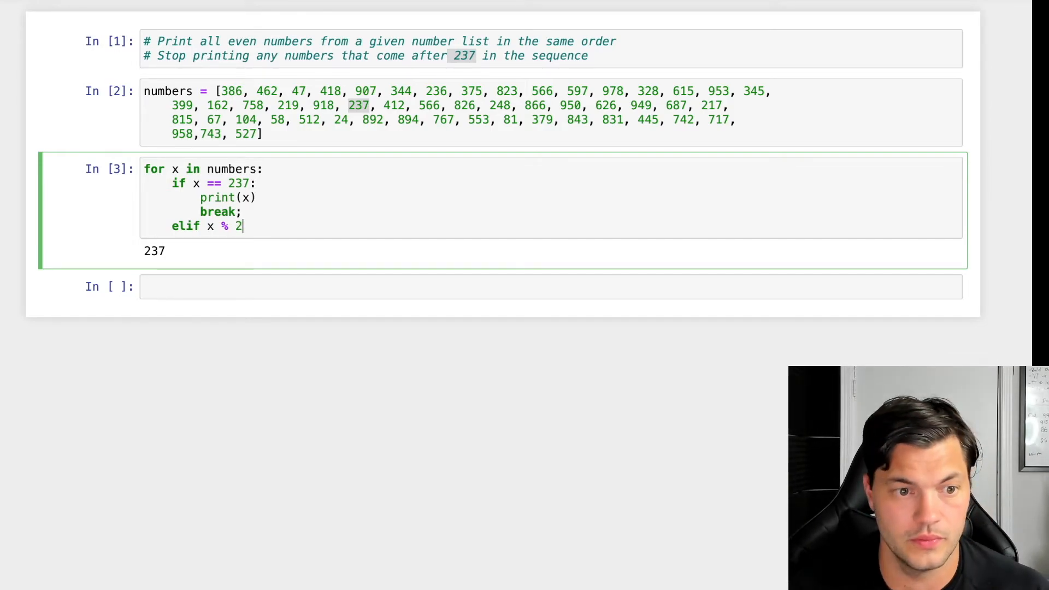
{"action": "type", "text": "\" \""}
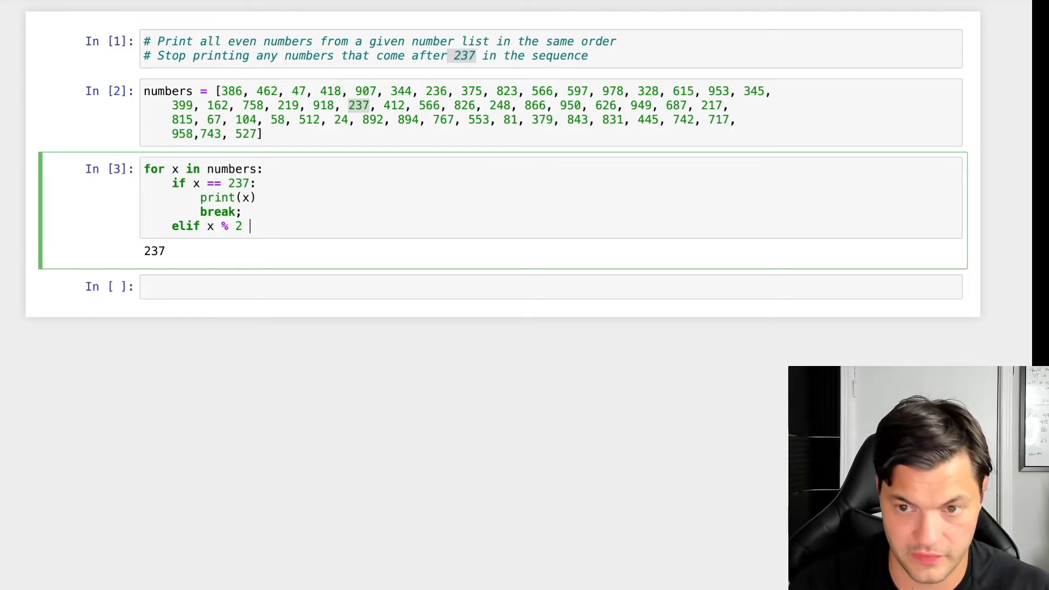
{"action": "type", "text": "== 0:"}
{"action": "type", "text": "print("}
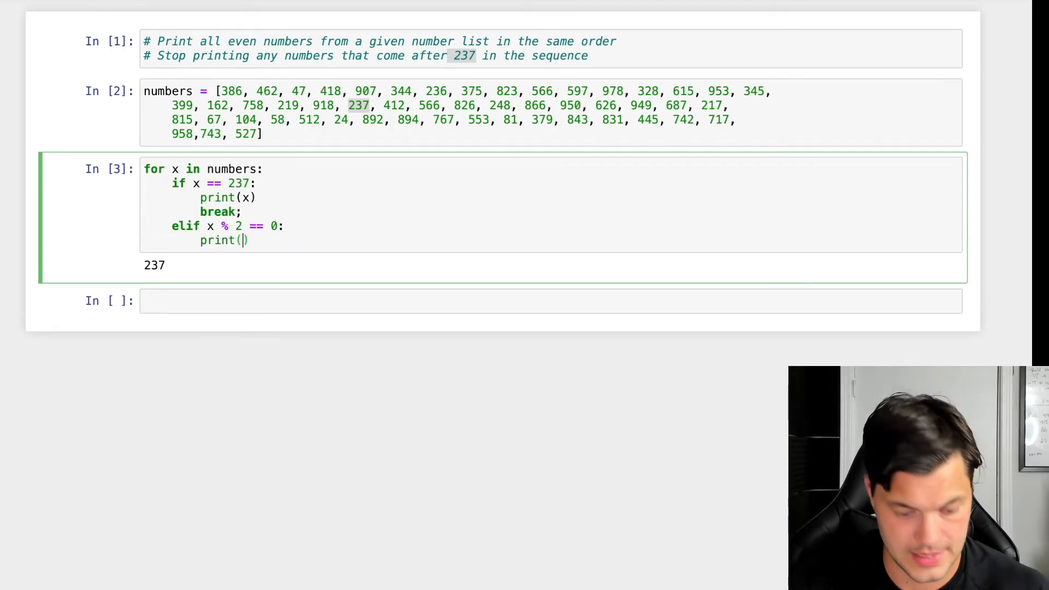
{"action": "type", "text": "x"}
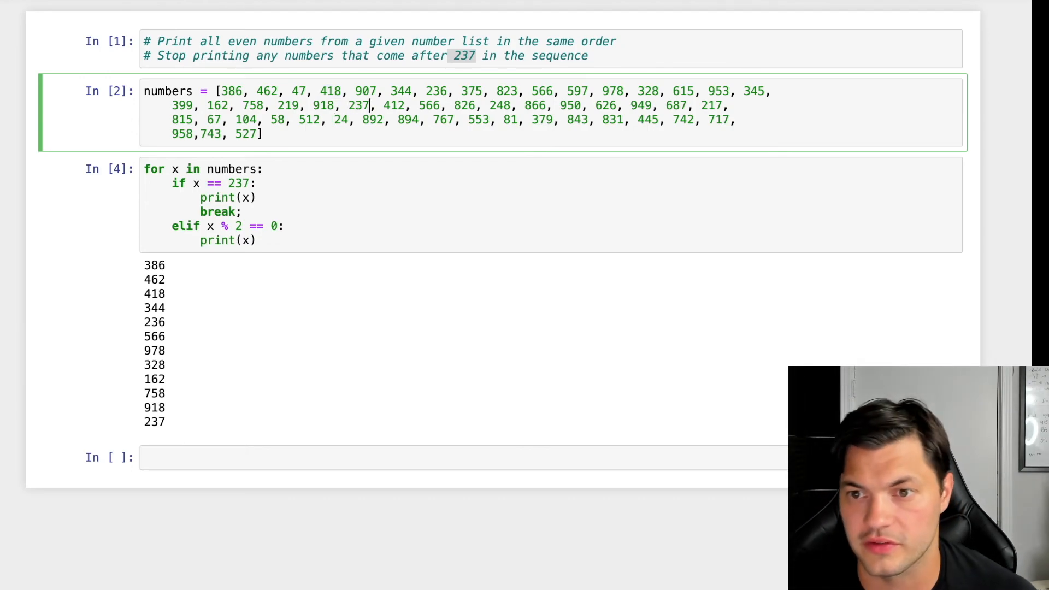
Remove 237 from after 918 and retype it after 24 in the numbers list
{"action": "double_click", "coordinate": [359, 105]}
{"action": "type", "text": ","}
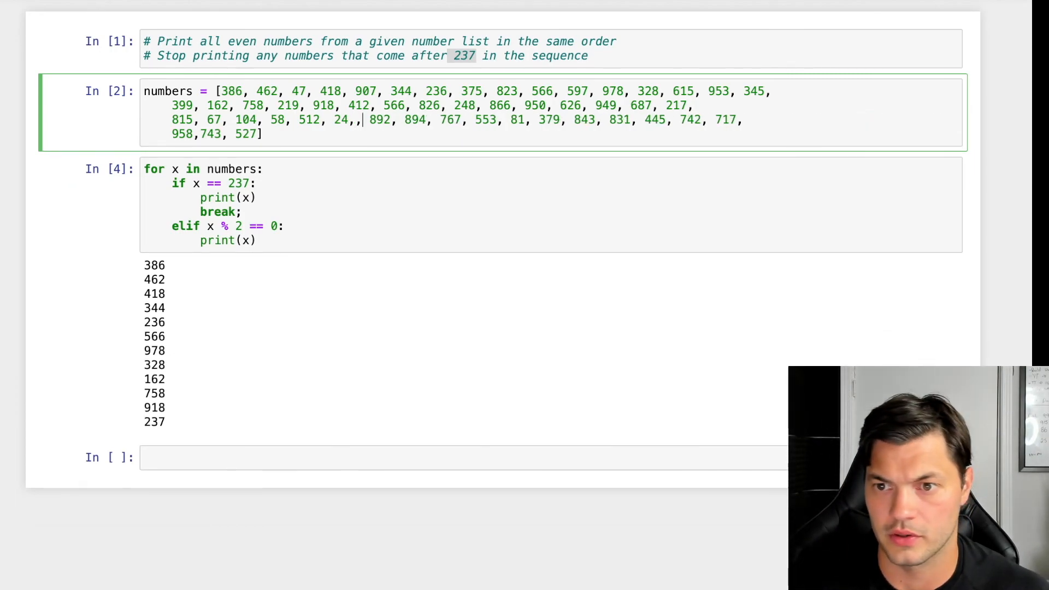
{"action": "type", "text": "237"}
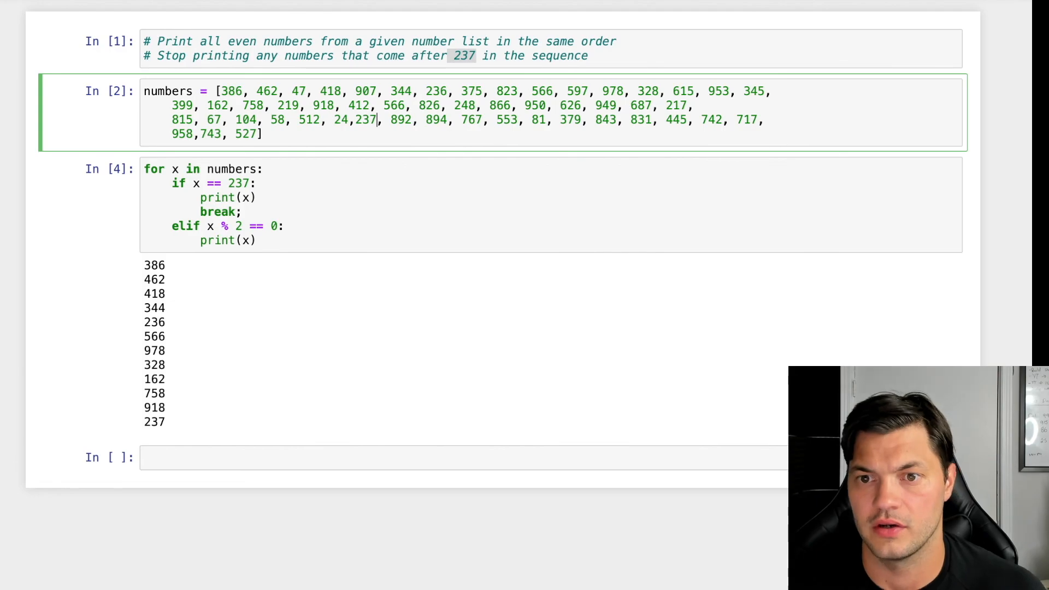